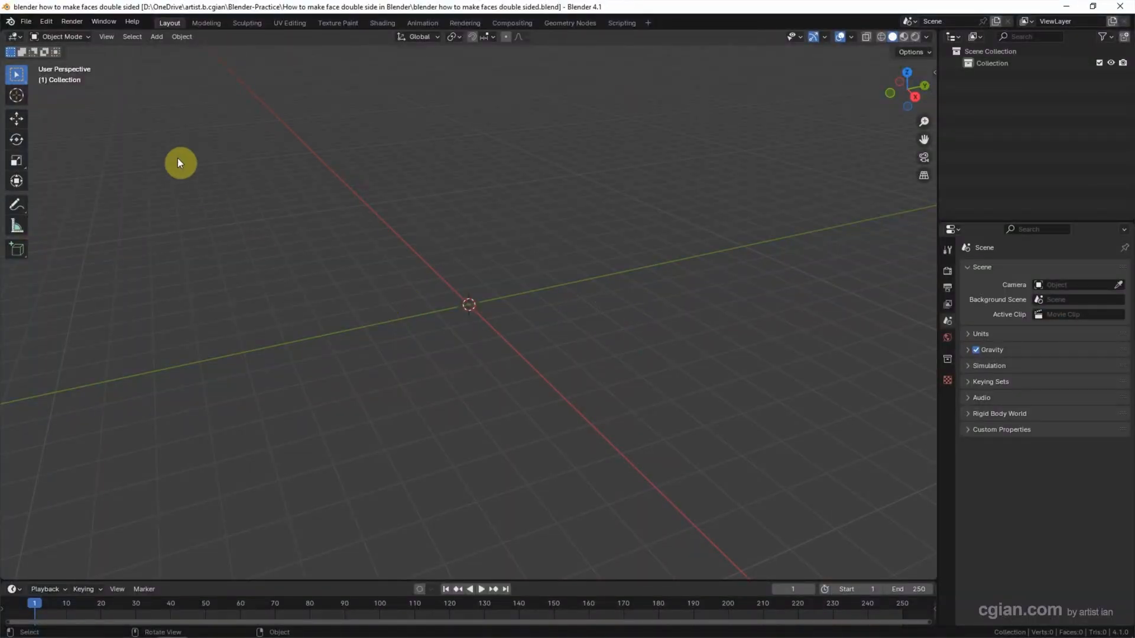
Add a plane mesh from the Add menu.
{"action": "left_click", "coordinate": [156, 36]}
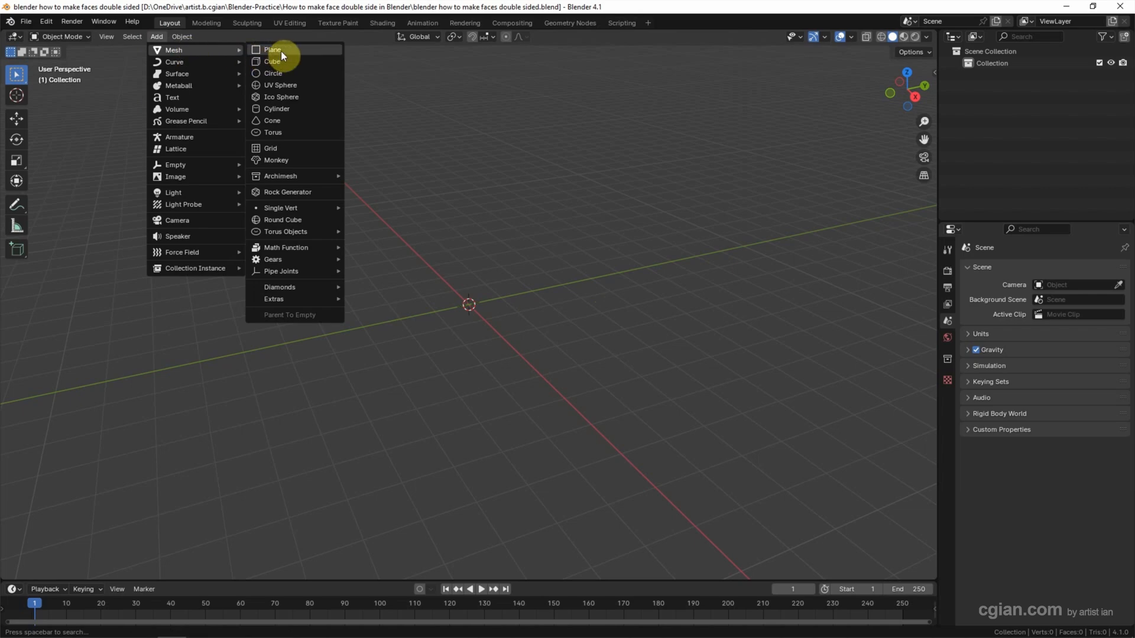
{"action": "left_click", "coordinate": [271, 49]}
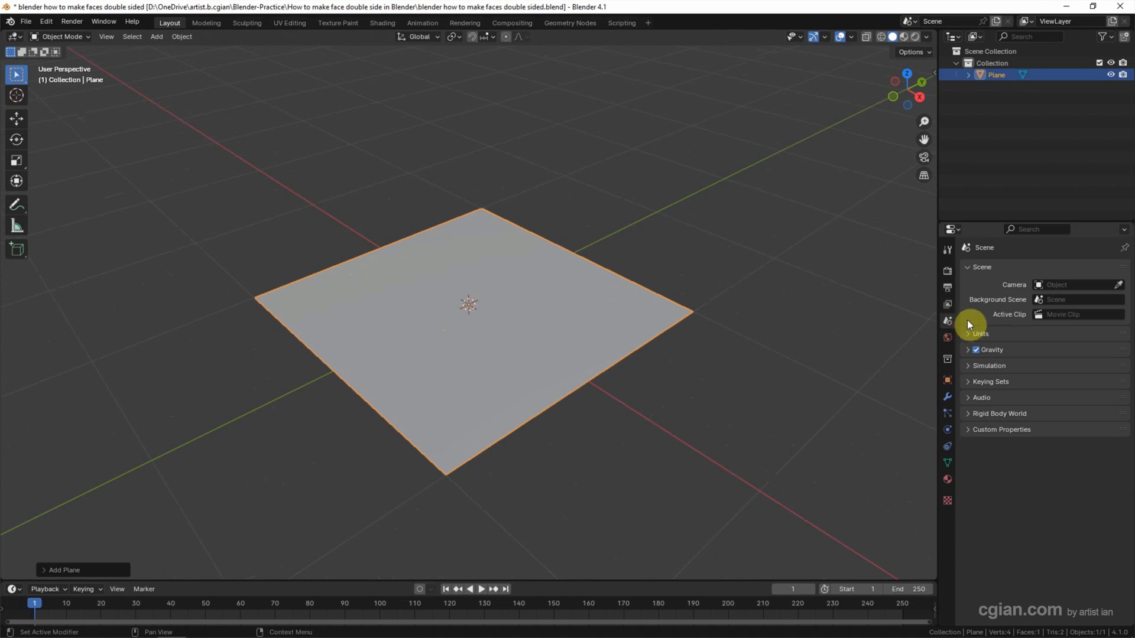
Set the scene Unit System to Imperial with Length in Inches.
{"action": "left_click", "coordinate": [968, 334]}
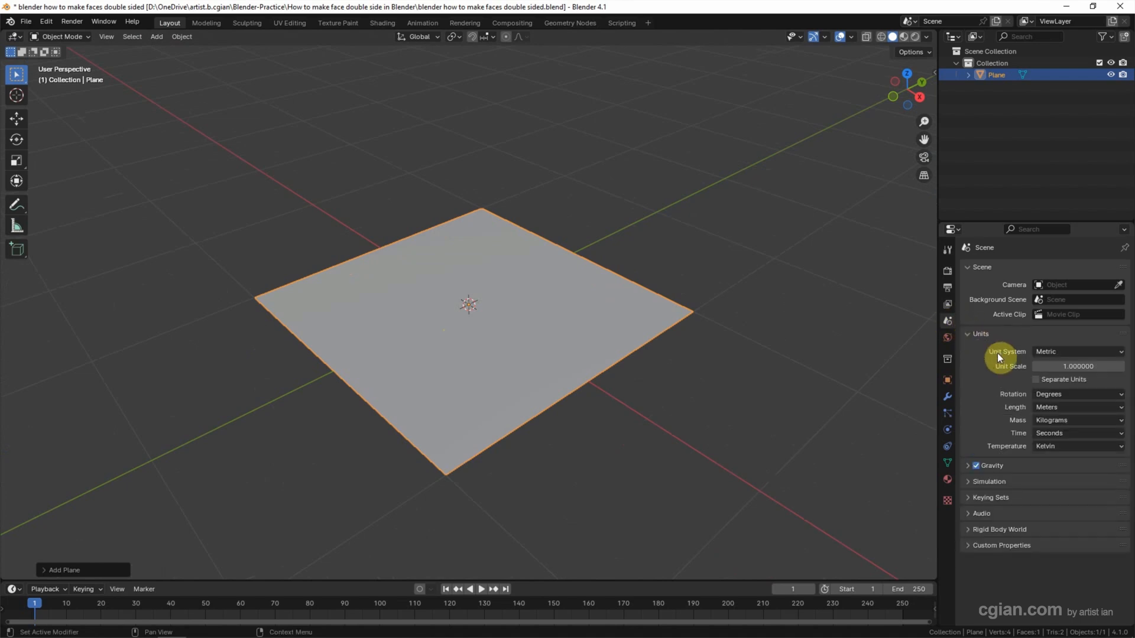
{"action": "left_click", "coordinate": [1078, 352]}
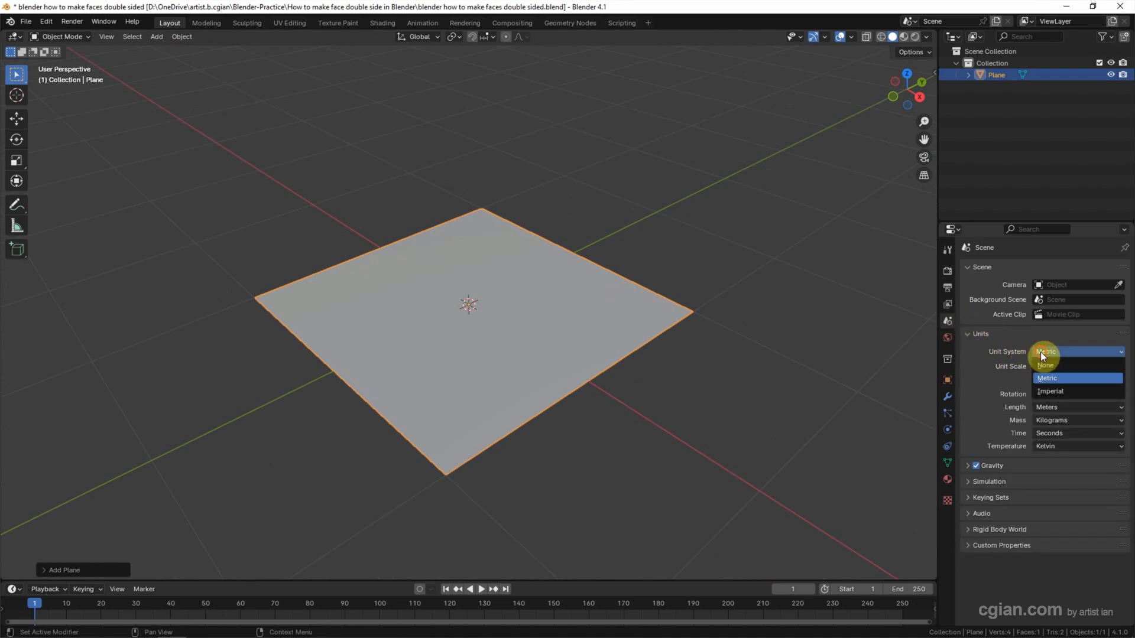
{"action": "left_click", "coordinate": [1049, 392]}
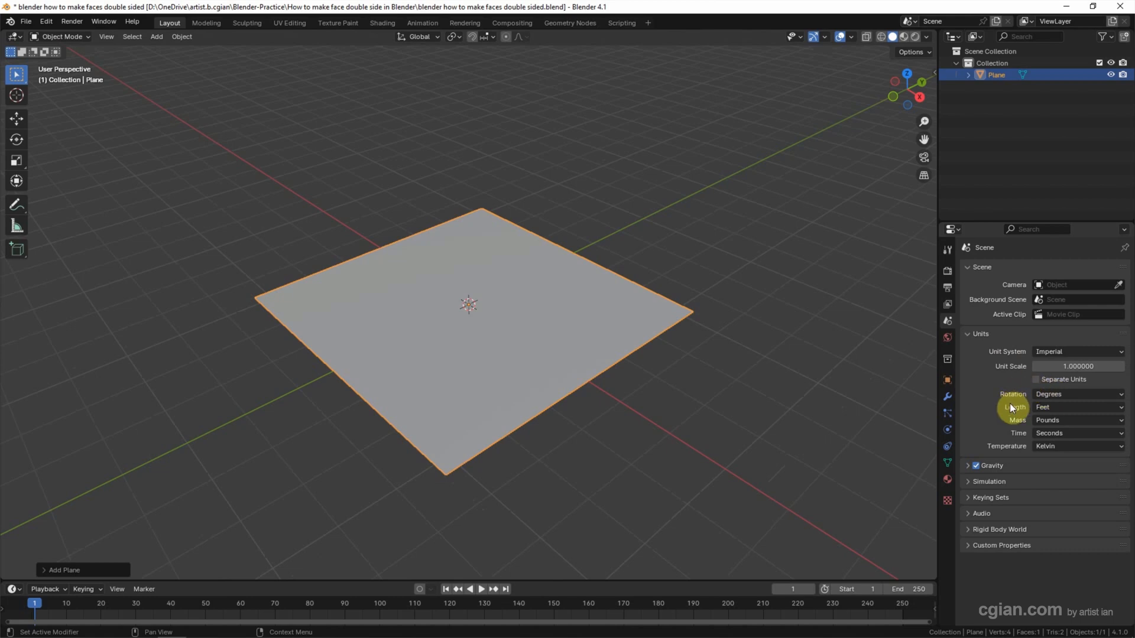
{"action": "left_click", "coordinate": [1077, 407]}
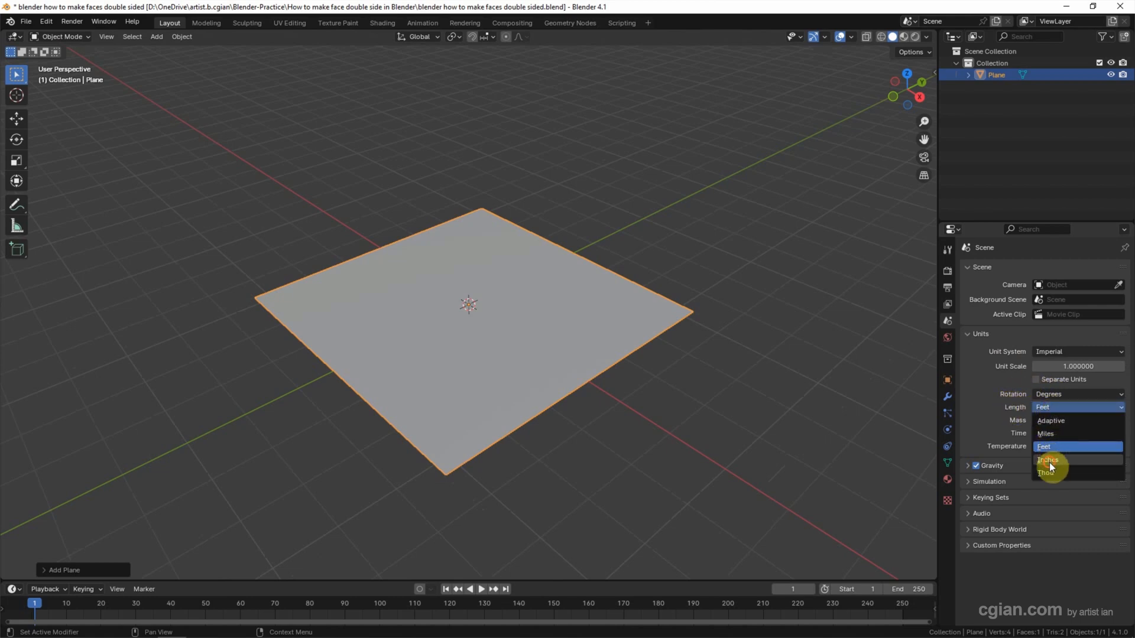
{"action": "left_click", "coordinate": [1047, 460]}
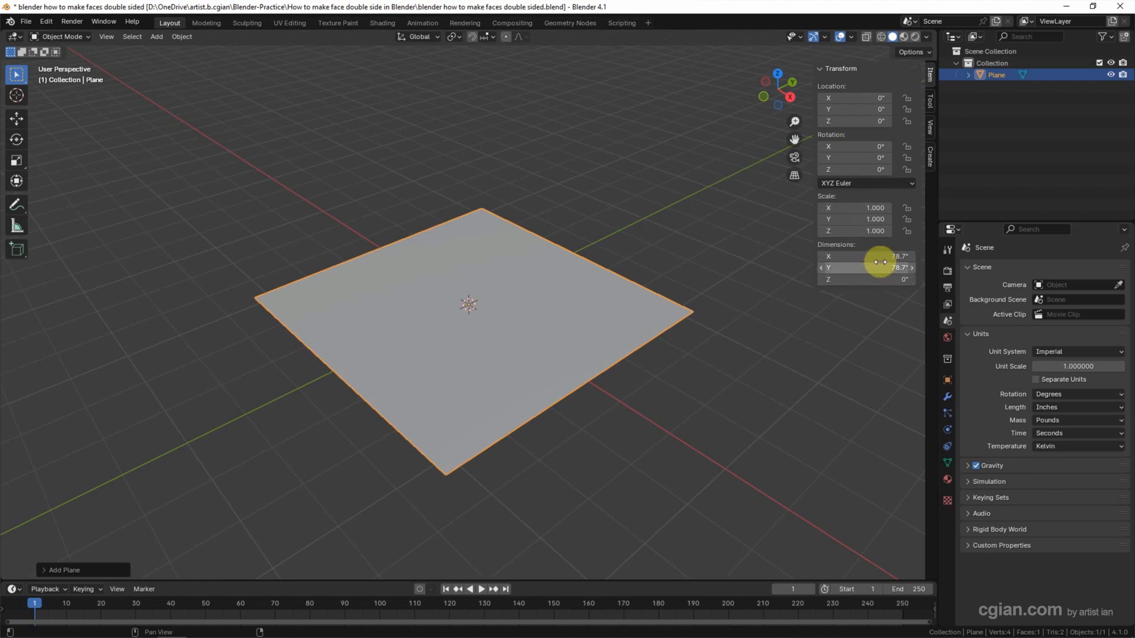
Set the plane's dimensions to X 2.5" and Y 3.5" in the Item sidebar.
{"action": "double_click", "coordinate": [865, 256]}
{"action": "type", "text": "2.5"}
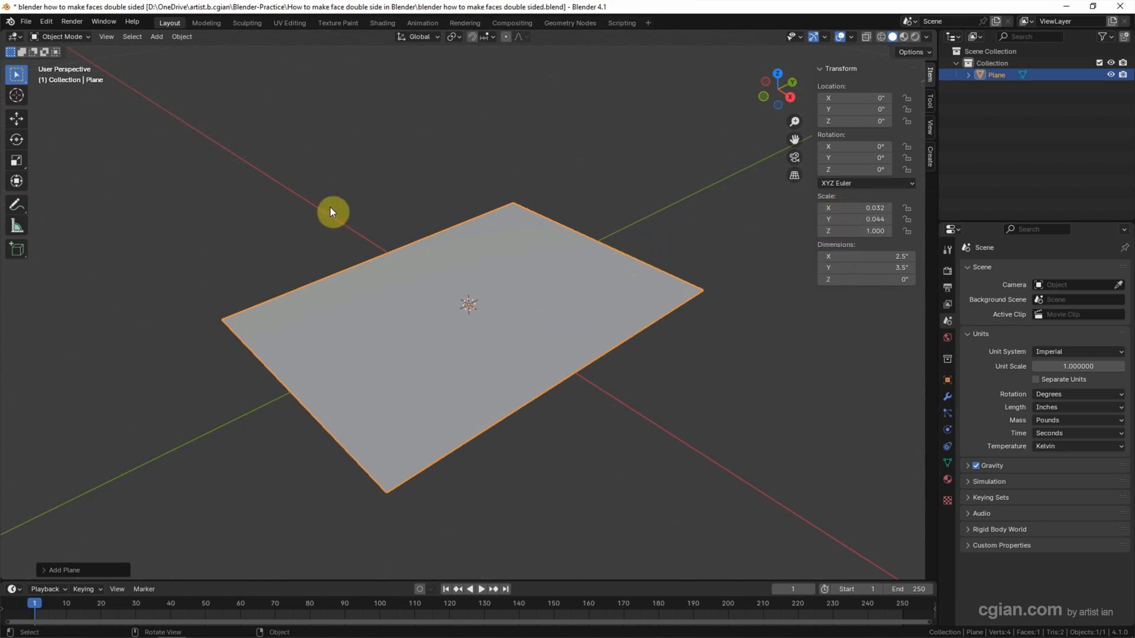
Apply the plane's scale from the Object > Apply menu.
{"action": "left_click", "coordinate": [180, 36]}
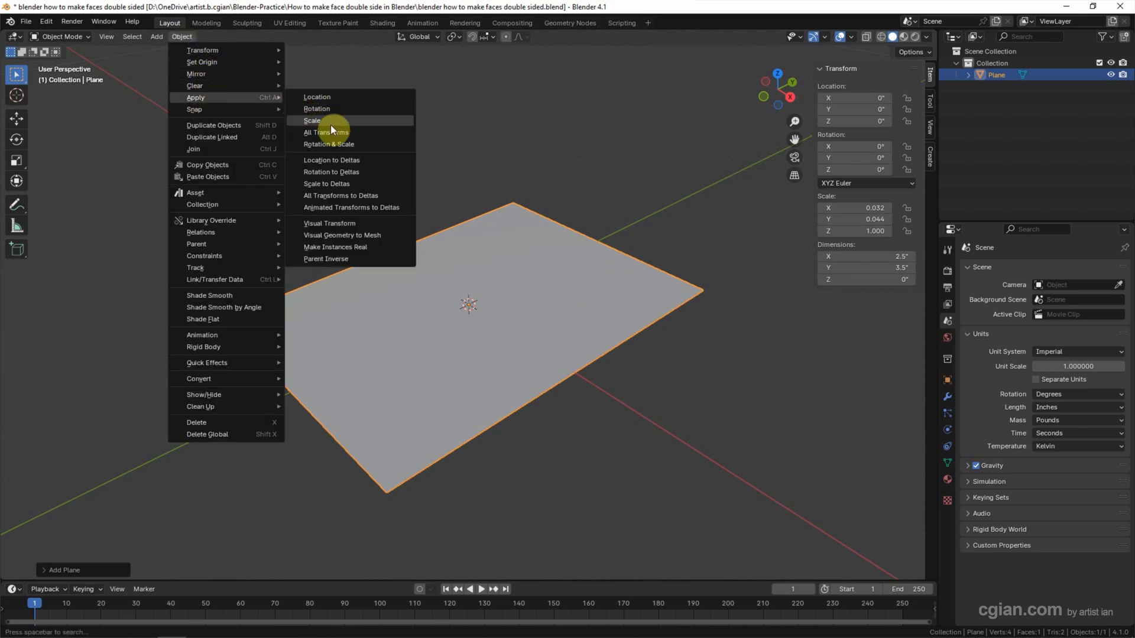
{"action": "left_click", "coordinate": [312, 121]}
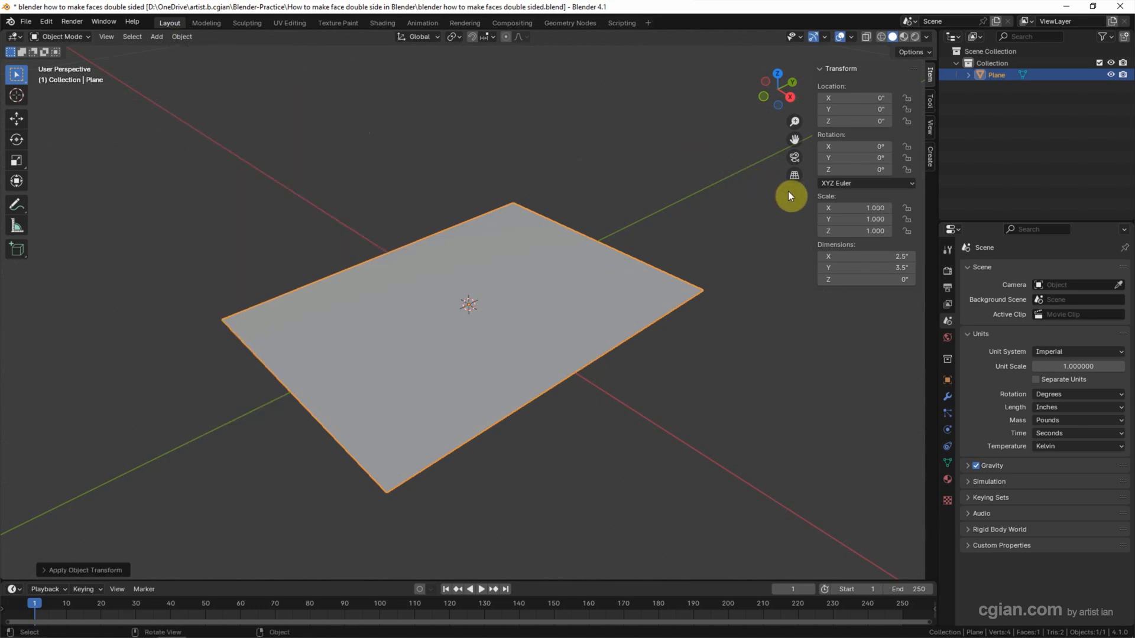
{"action": "mouse_move", "coordinate": [859, 208]}
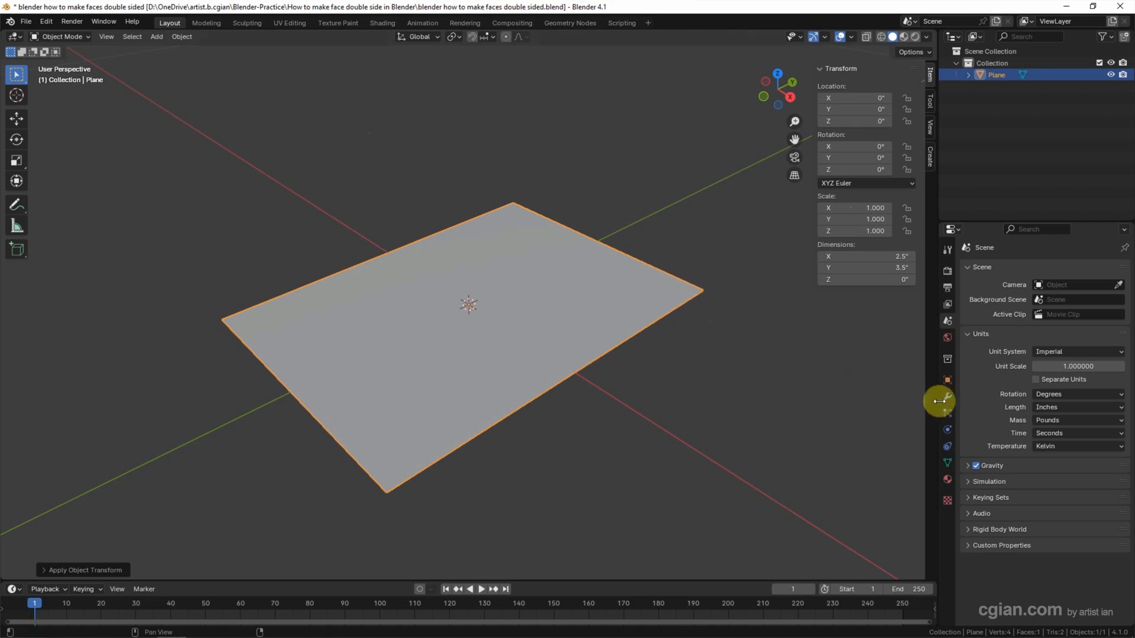
Add a vertex Bevel modifier with 0.2" amount and 5 segments.
{"action": "left_click", "coordinate": [947, 405]}
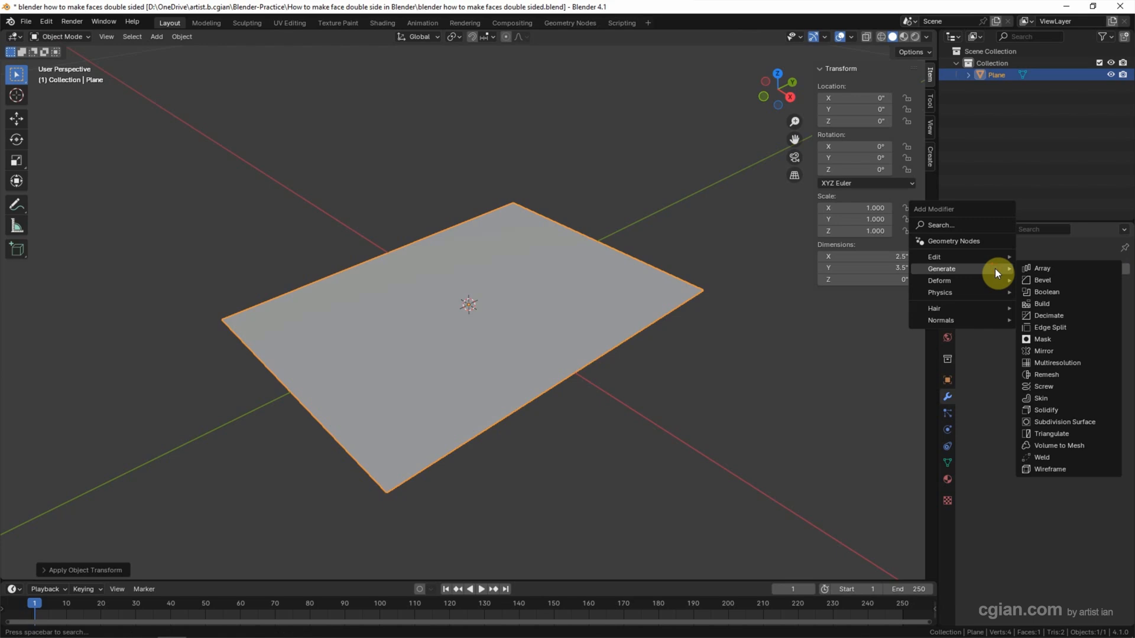
{"action": "mouse_move", "coordinate": [1044, 280]}
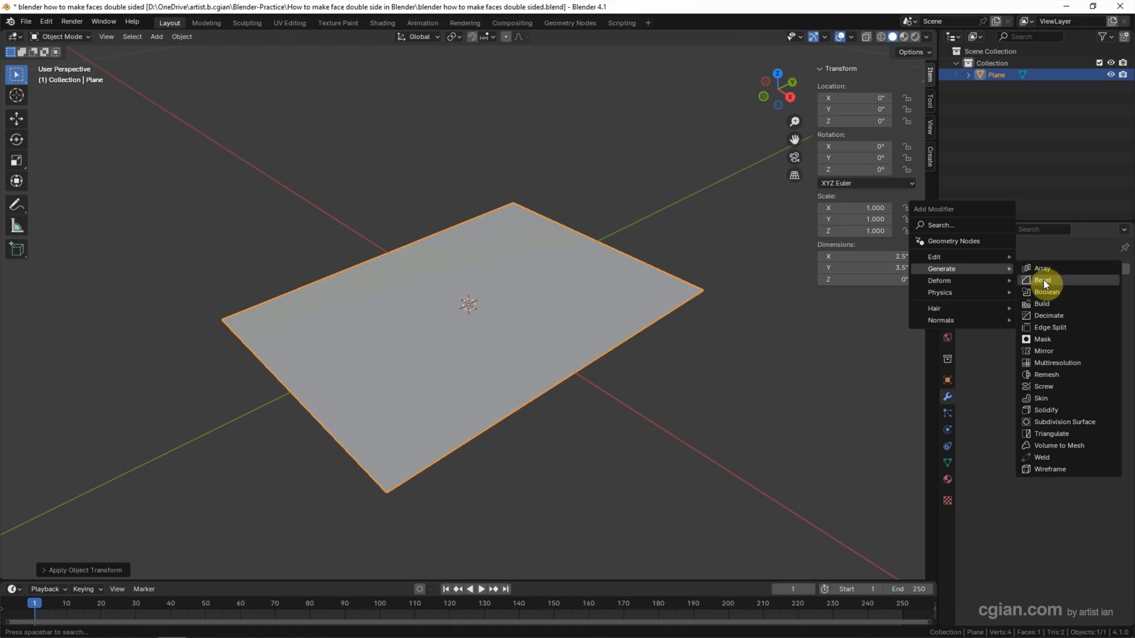
{"action": "left_click", "coordinate": [1042, 279]}
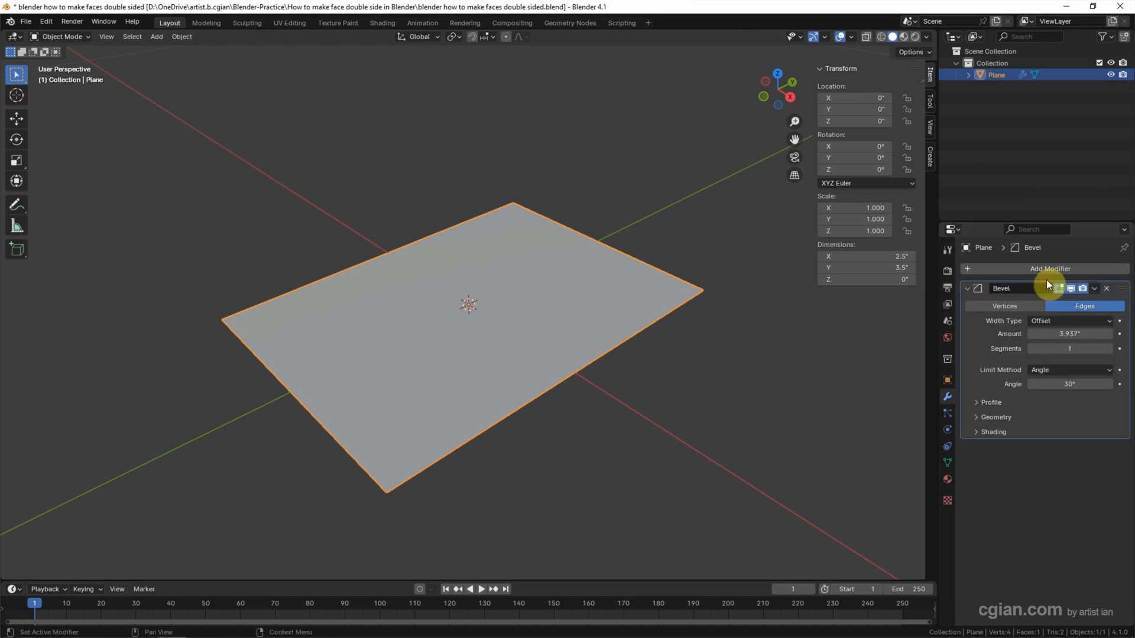
{"action": "mouse_move", "coordinate": [1002, 309]}
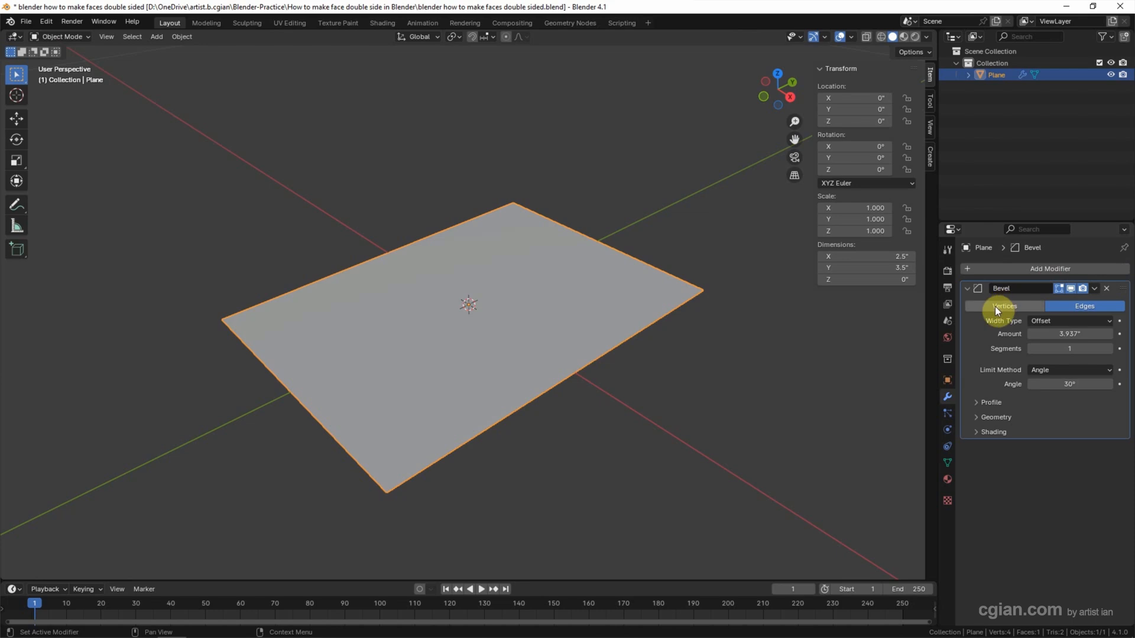
{"action": "left_click", "coordinate": [1004, 306]}
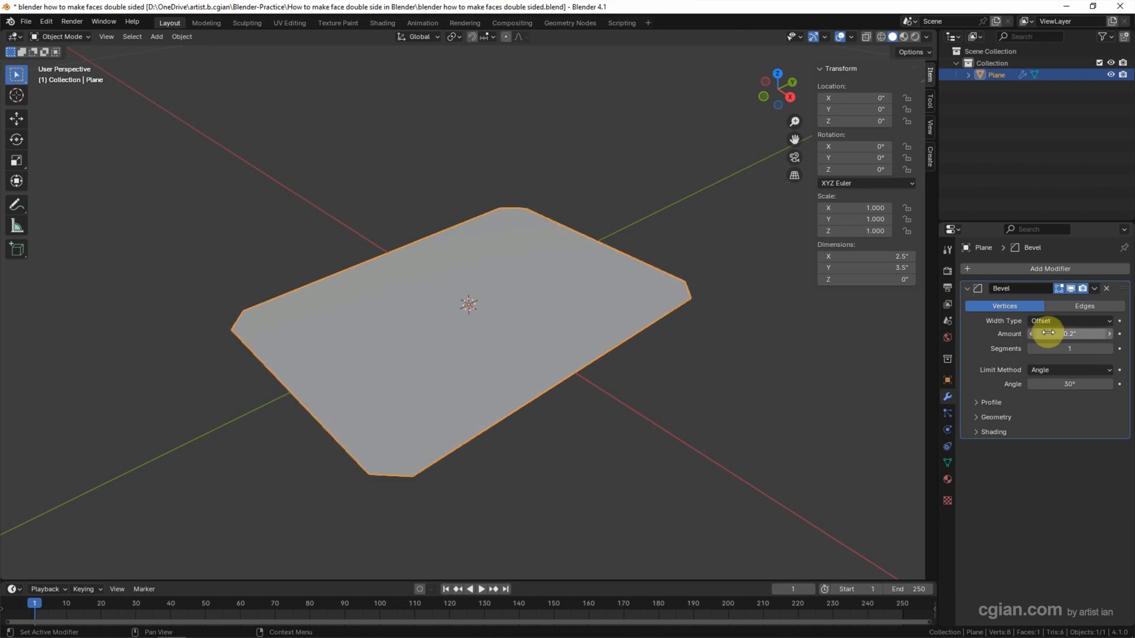
{"action": "mouse_move", "coordinate": [1010, 354]}
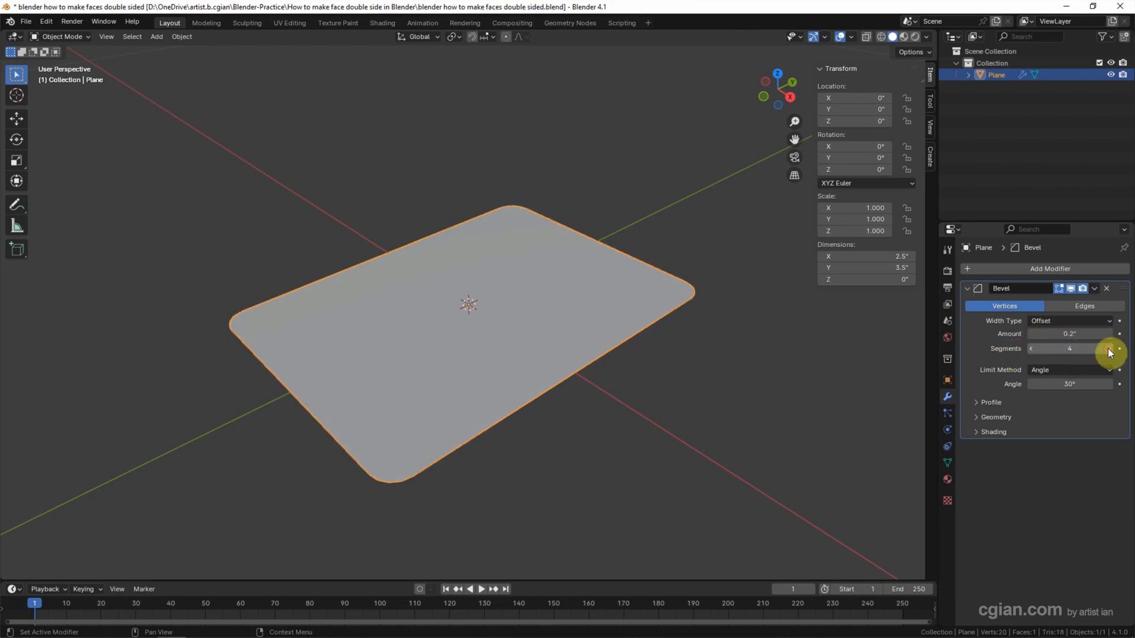
{"action": "left_click", "coordinate": [1107, 349]}
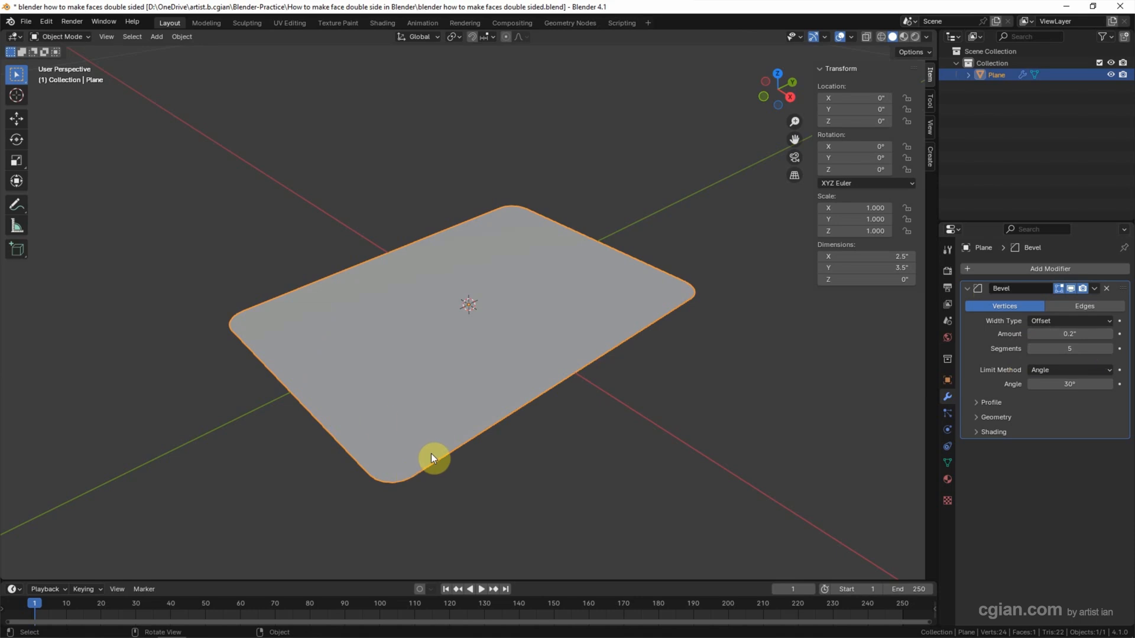
{"action": "mouse_move", "coordinate": [616, 314]}
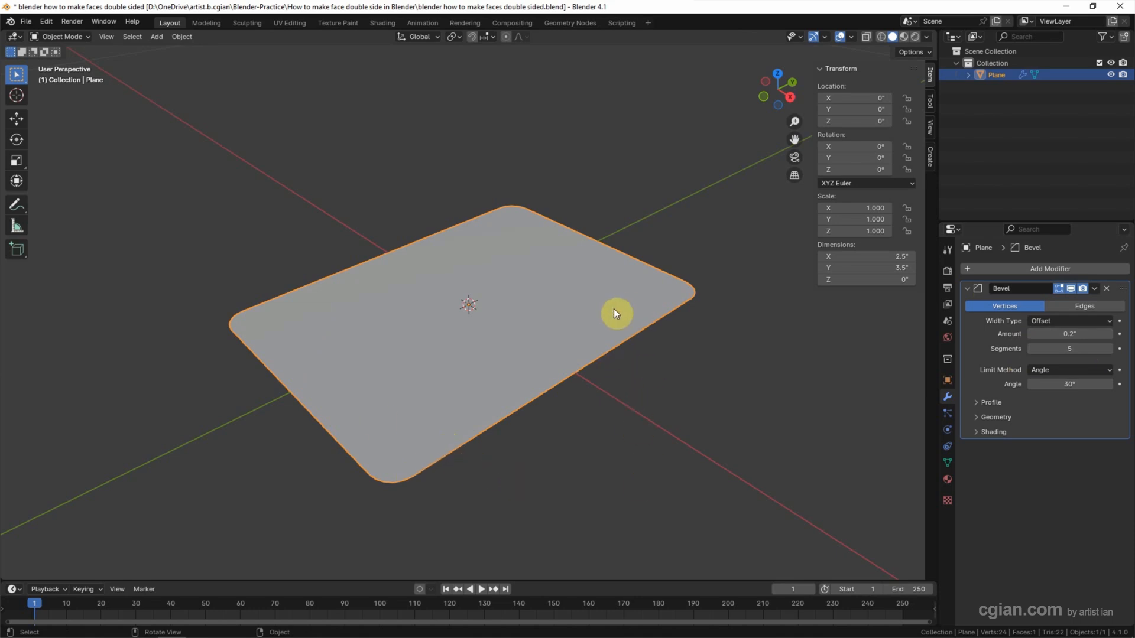
{"action": "mouse_move", "coordinate": [759, 283]}
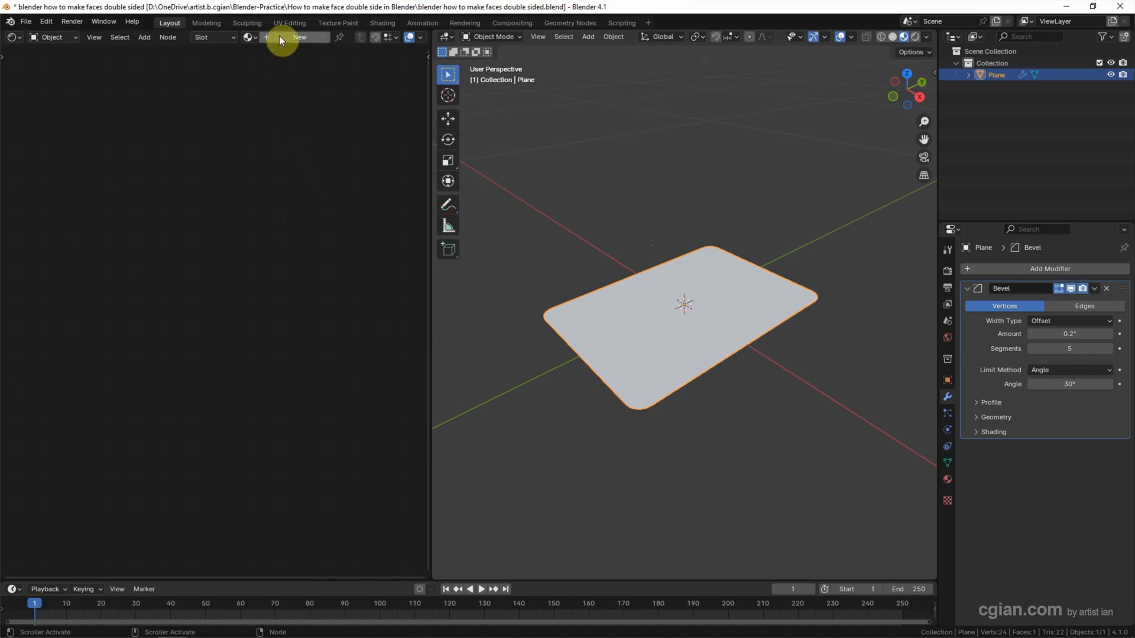
Create a material with an Image Texture node feeding Base Color and browse for an image.
{"action": "left_click", "coordinate": [300, 37]}
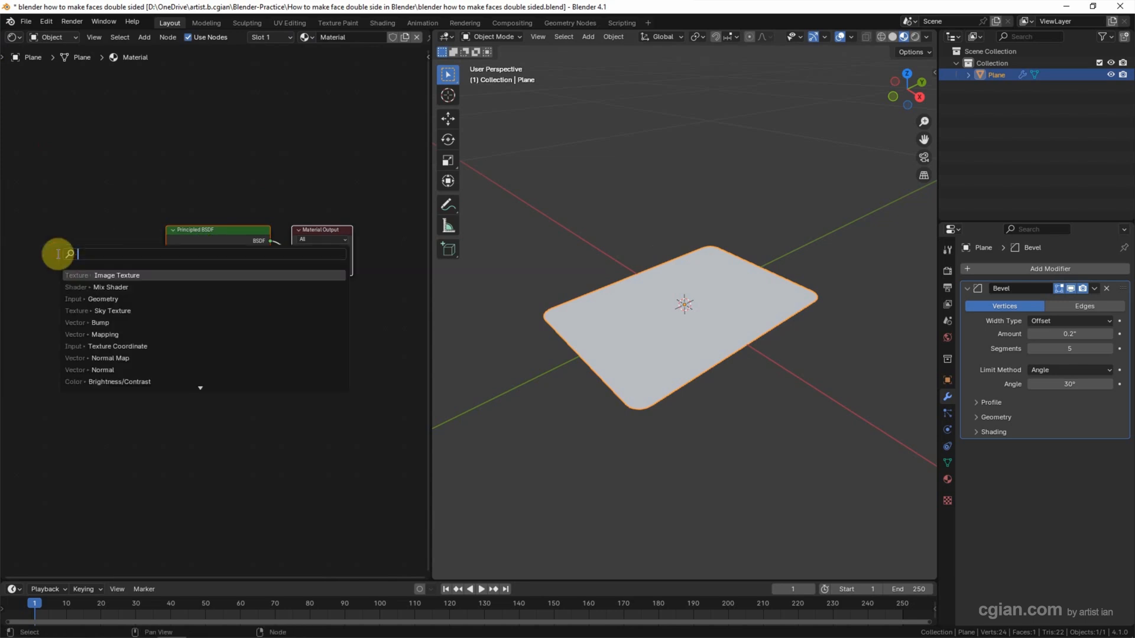
{"action": "left_click", "coordinate": [116, 274]}
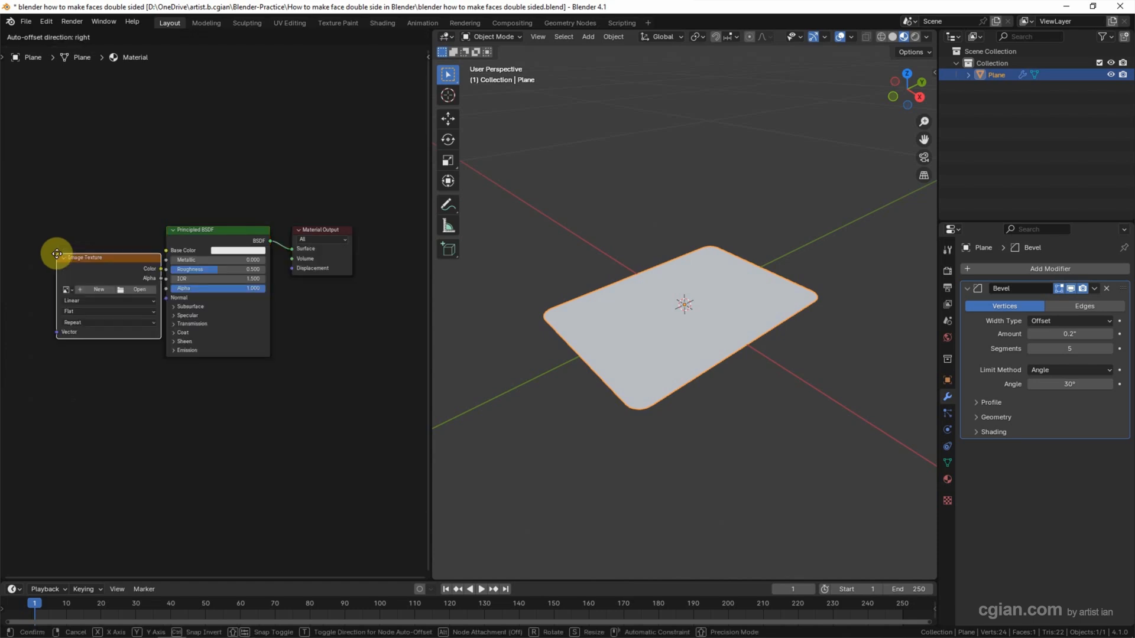
{"action": "left_click", "coordinate": [66, 235]}
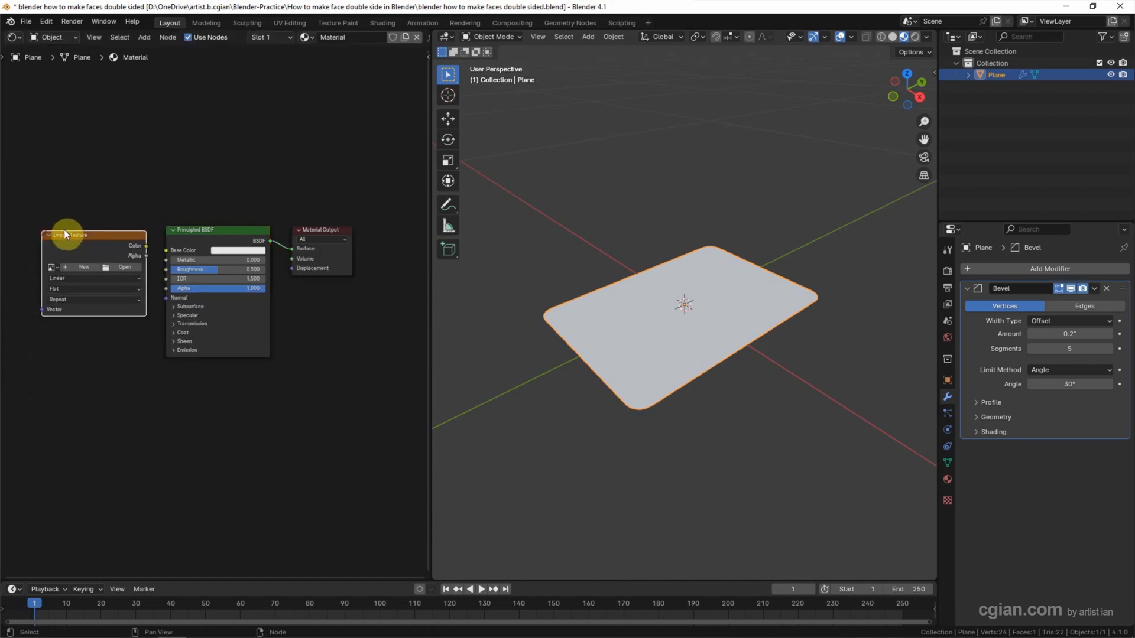
{"action": "left_click_drag", "start_coordinate": [145, 245], "coordinate": [165, 250]}
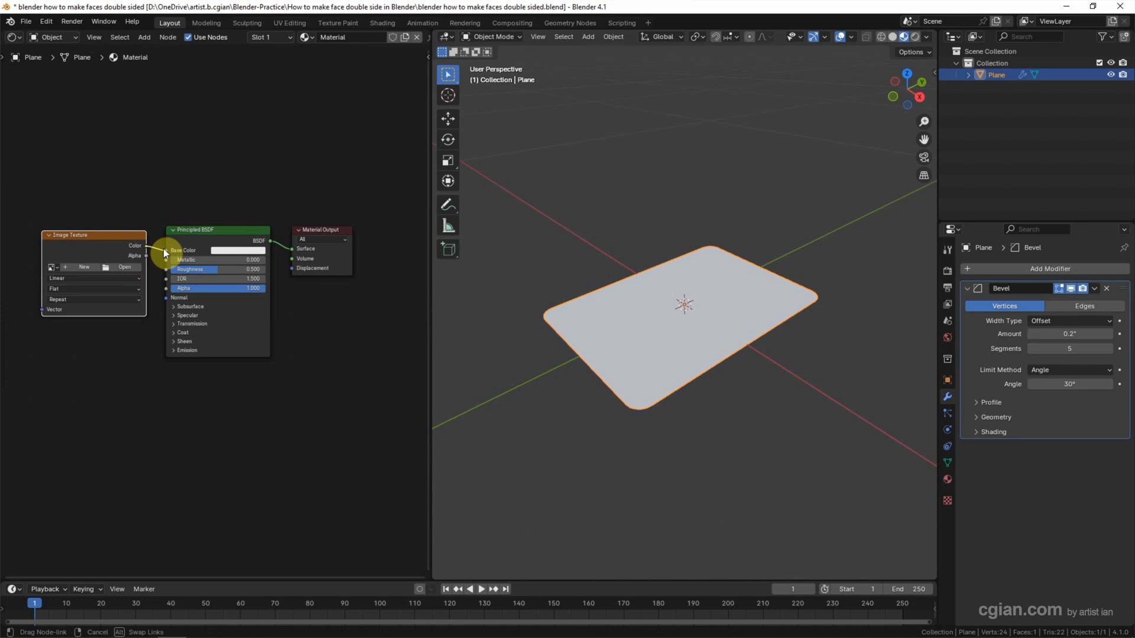
{"action": "left_click", "coordinate": [86, 246]}
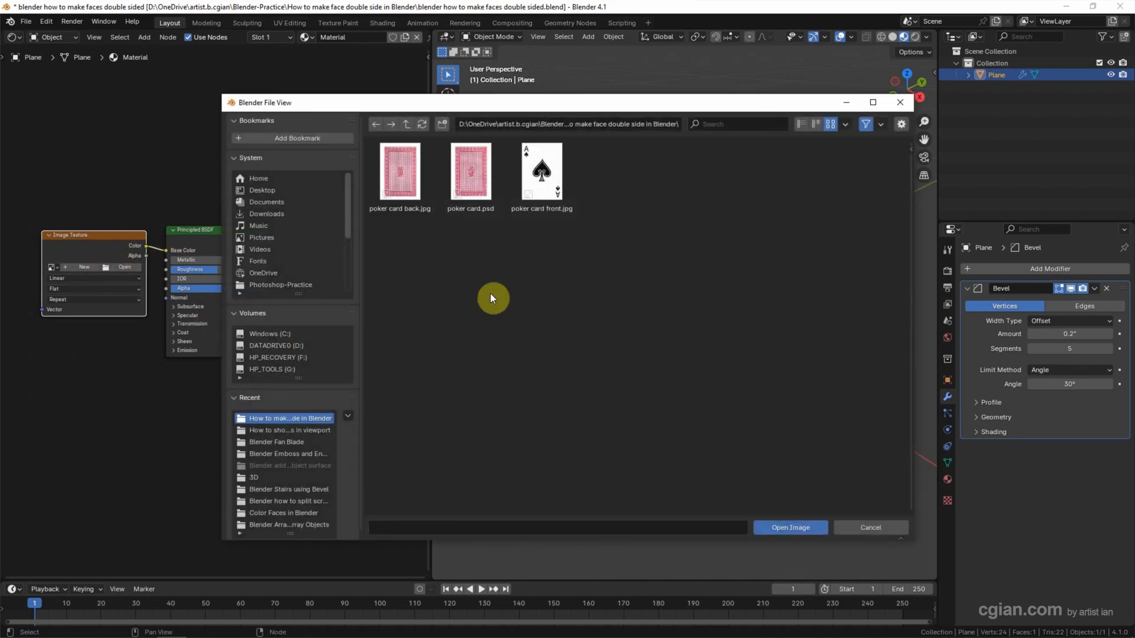
Load poker card front.jpg into the texture and orbit to view the card's underside.
{"action": "left_click", "coordinate": [542, 178]}
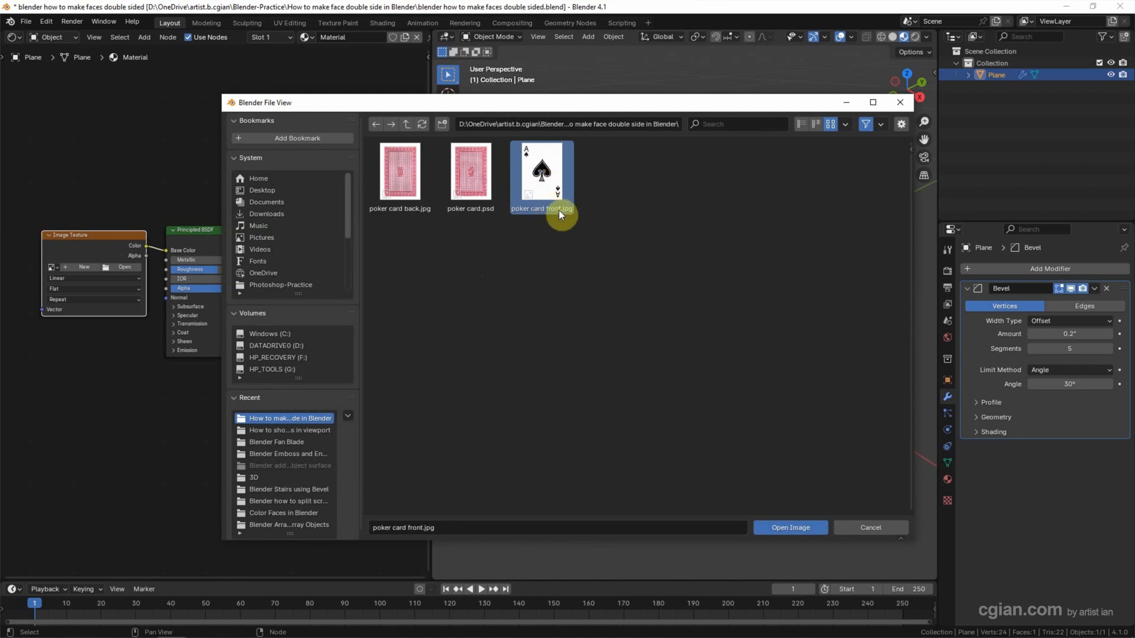
{"action": "mouse_move", "coordinate": [780, 531]}
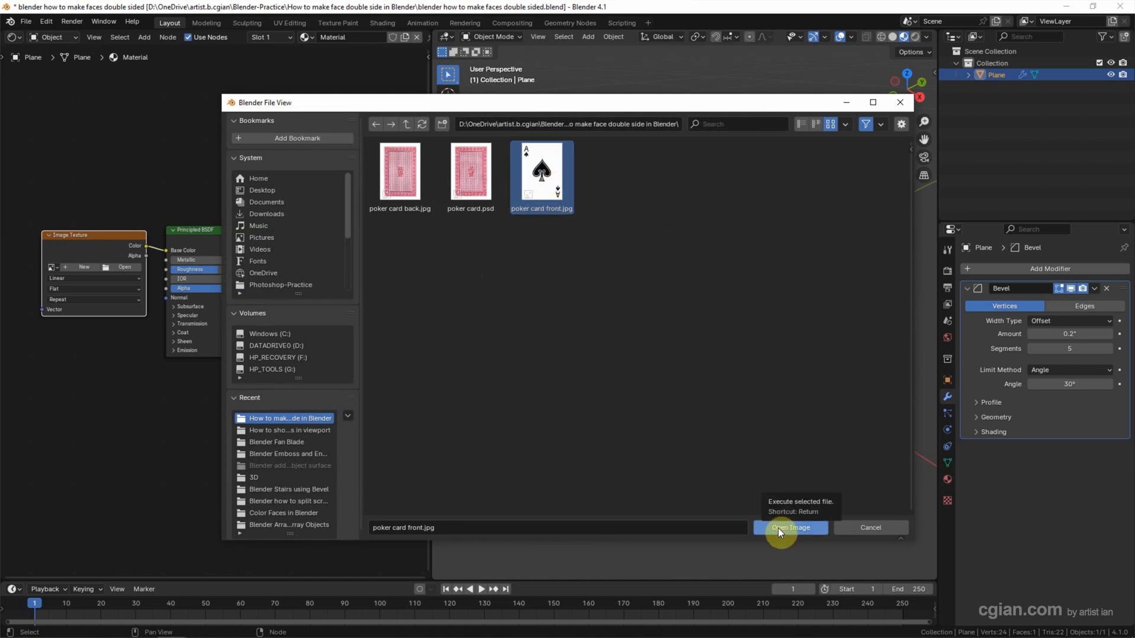
{"action": "left_click", "coordinate": [790, 528]}
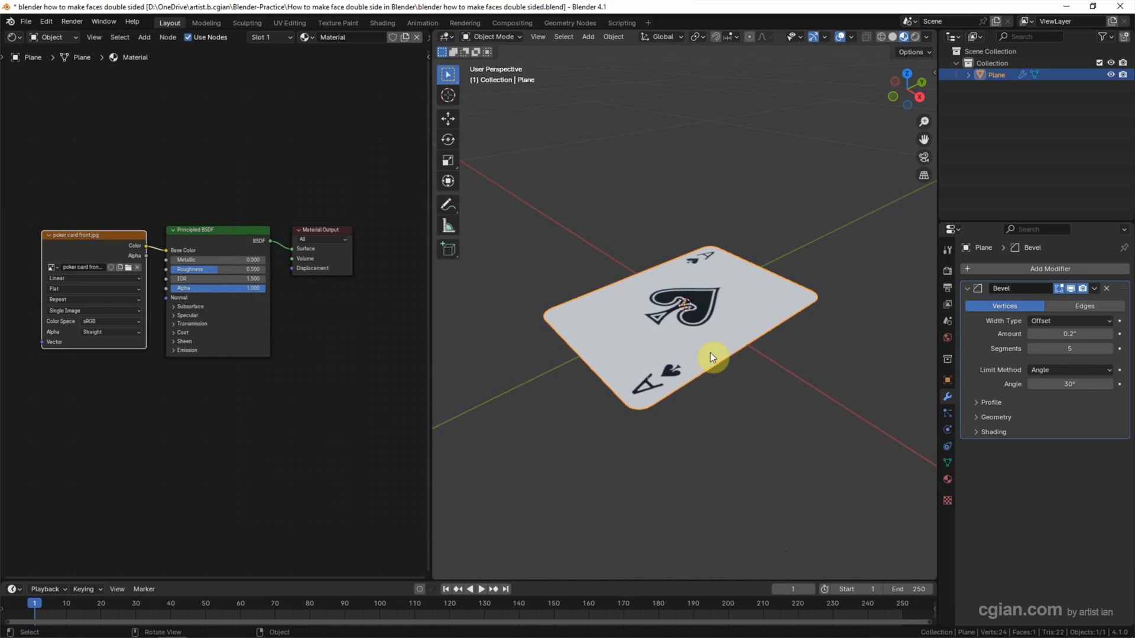
{"action": "mouse_move", "coordinate": [707, 345]}
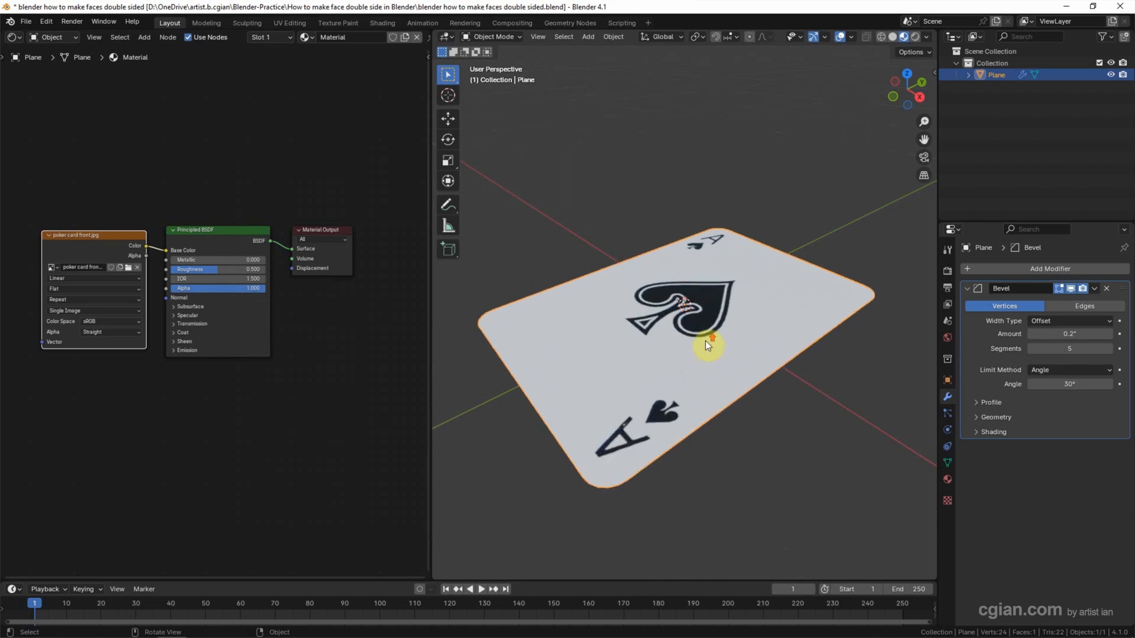
{"action": "mouse_move", "coordinate": [754, 459]}
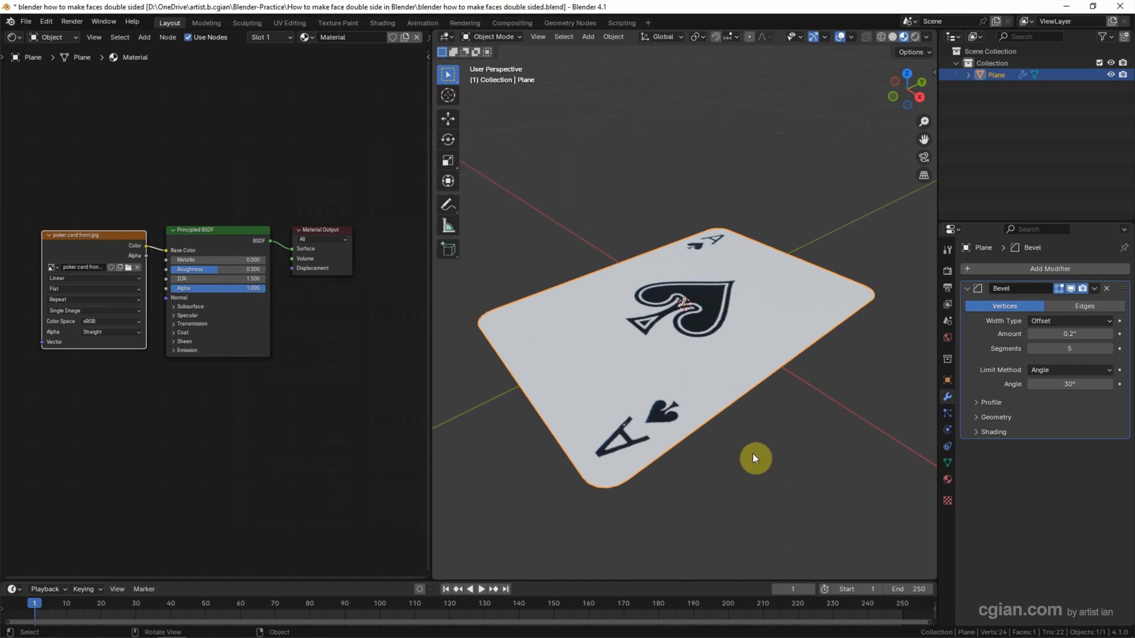
{"action": "left_click_drag", "start_coordinate": [755, 458], "coordinate": [760, 357]}
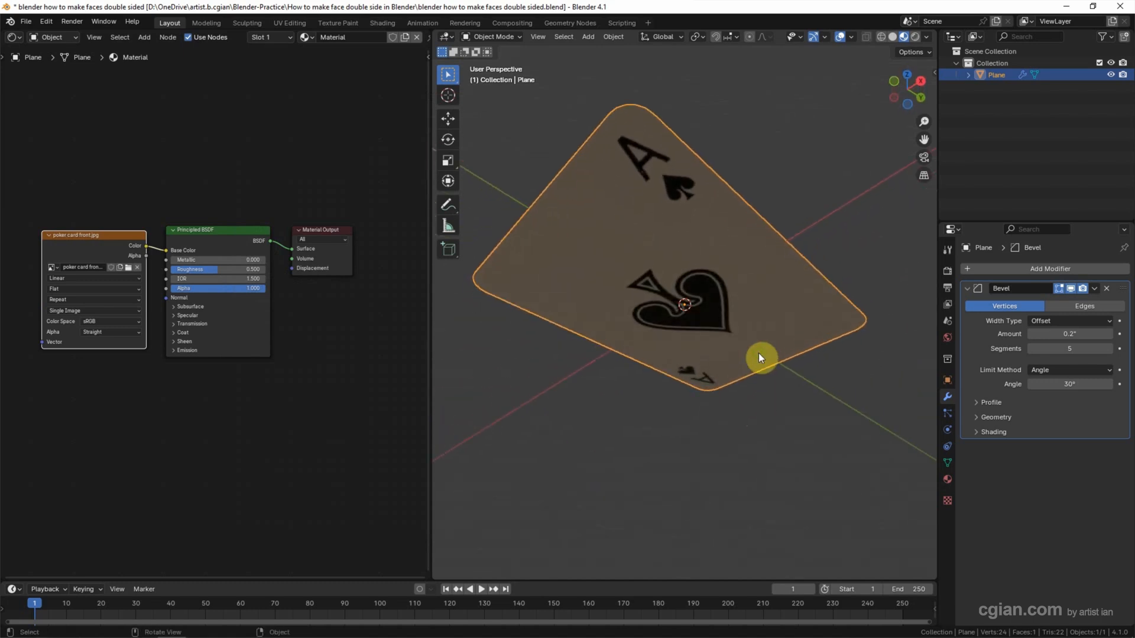
{"action": "mouse_move", "coordinate": [776, 324]}
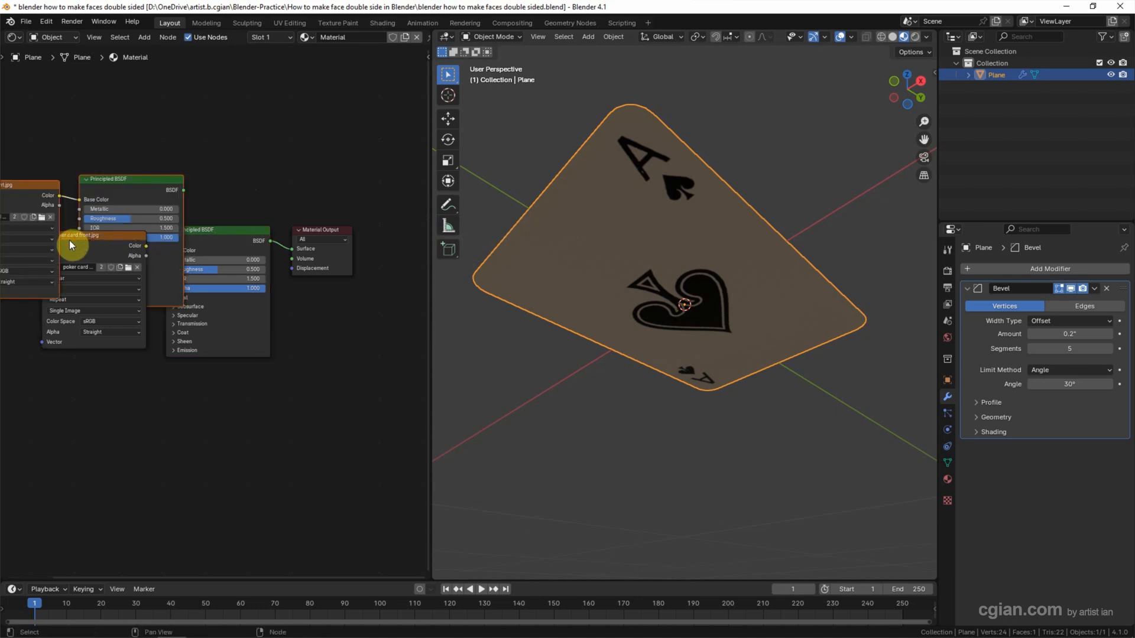
{"action": "mouse_move", "coordinate": [167, 184]}
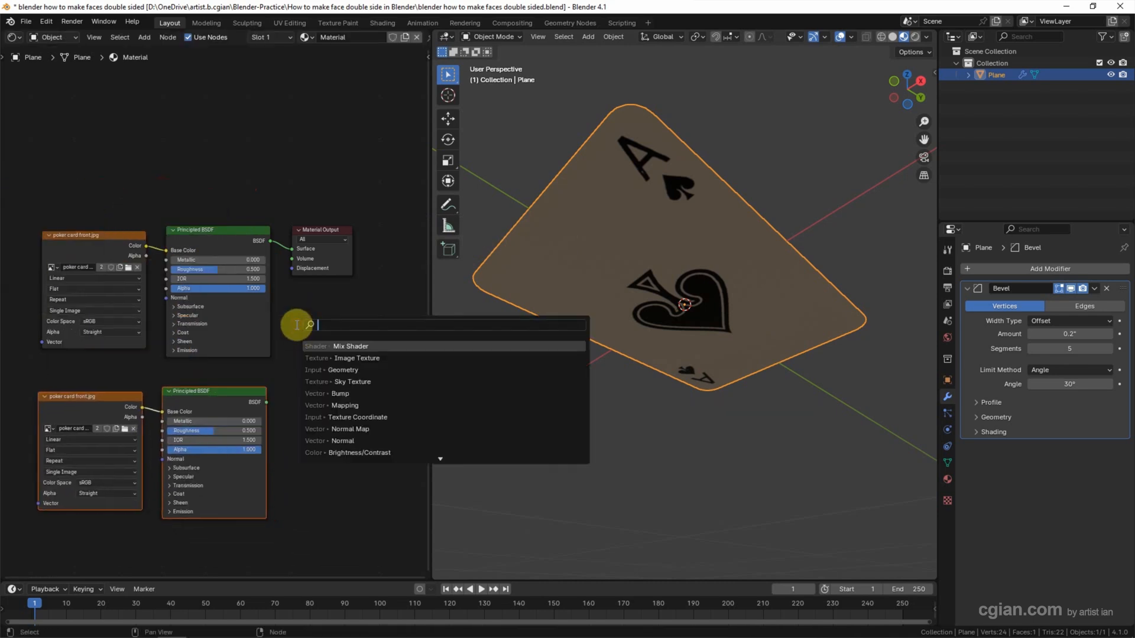
Add a Mix Shader and plug the second Principled BSDF into it.
{"action": "type", "text": "mix sh"}
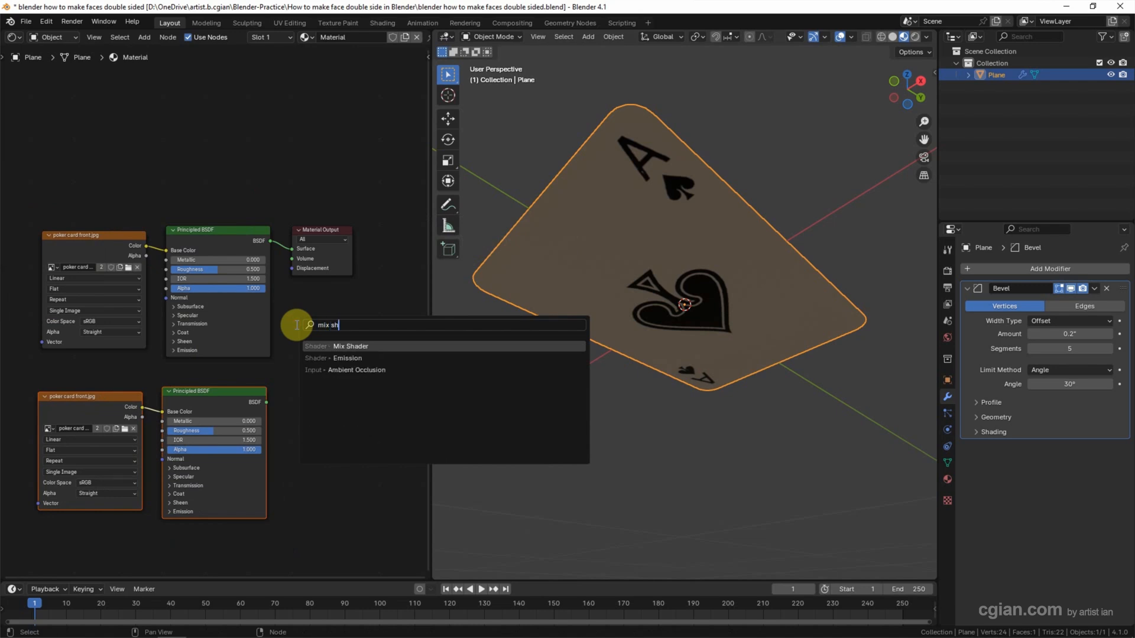
{"action": "left_click", "coordinate": [350, 346]}
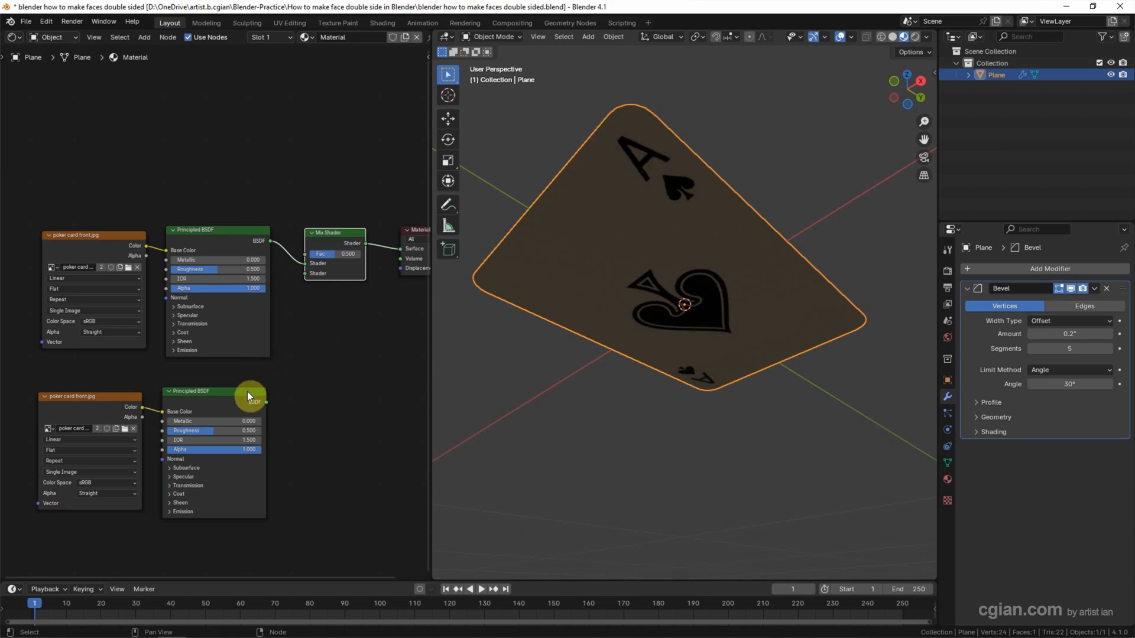
{"action": "left_click_drag", "start_coordinate": [258, 402], "coordinate": [293, 281]}
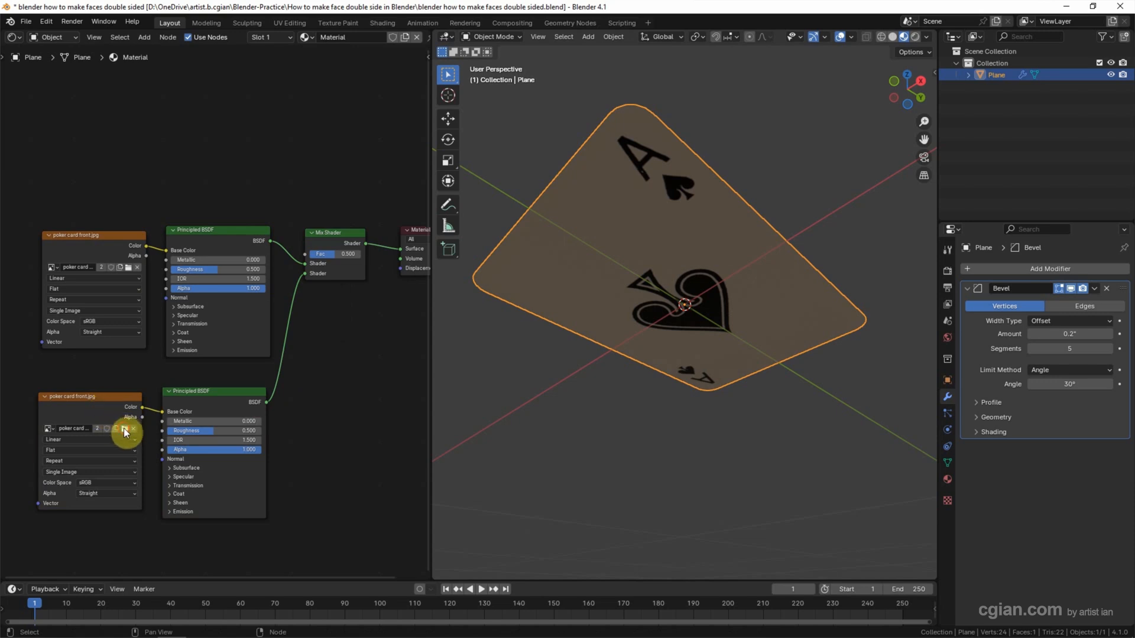
Load poker card back.jpg into the duplicated image texture.
{"action": "left_click", "coordinate": [126, 429]}
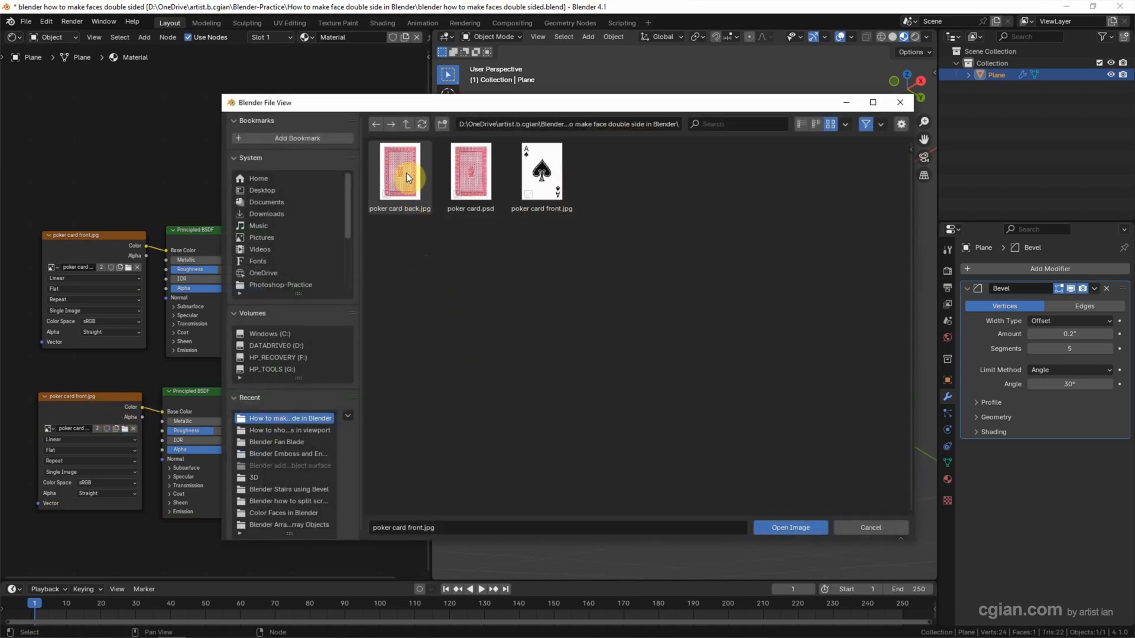
{"action": "left_click", "coordinate": [399, 175]}
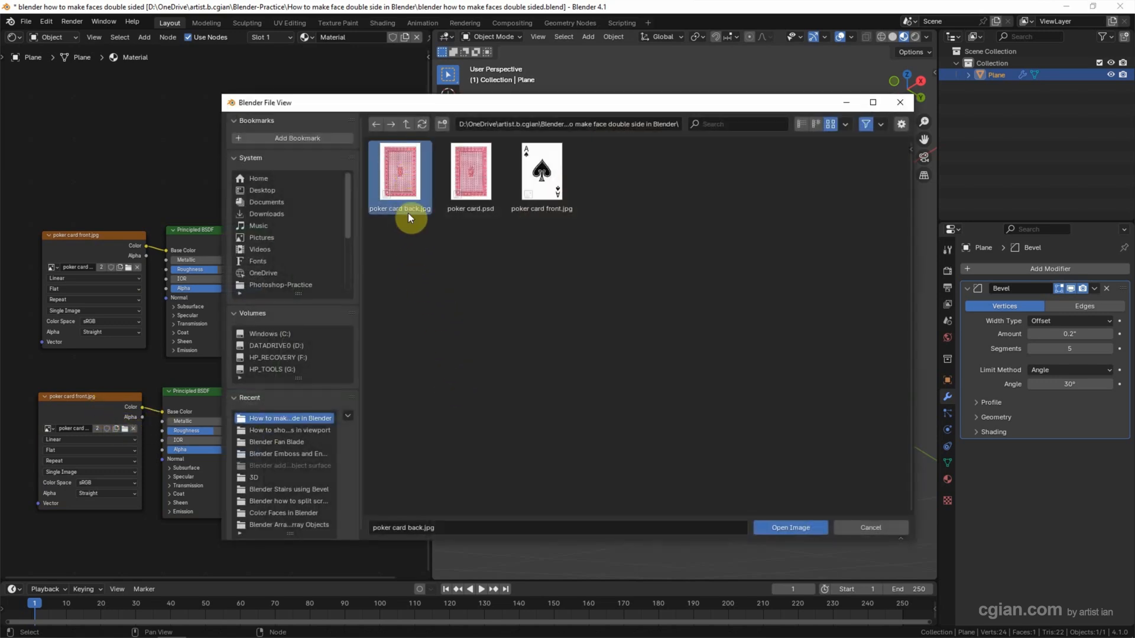
{"action": "left_click", "coordinate": [790, 527]}
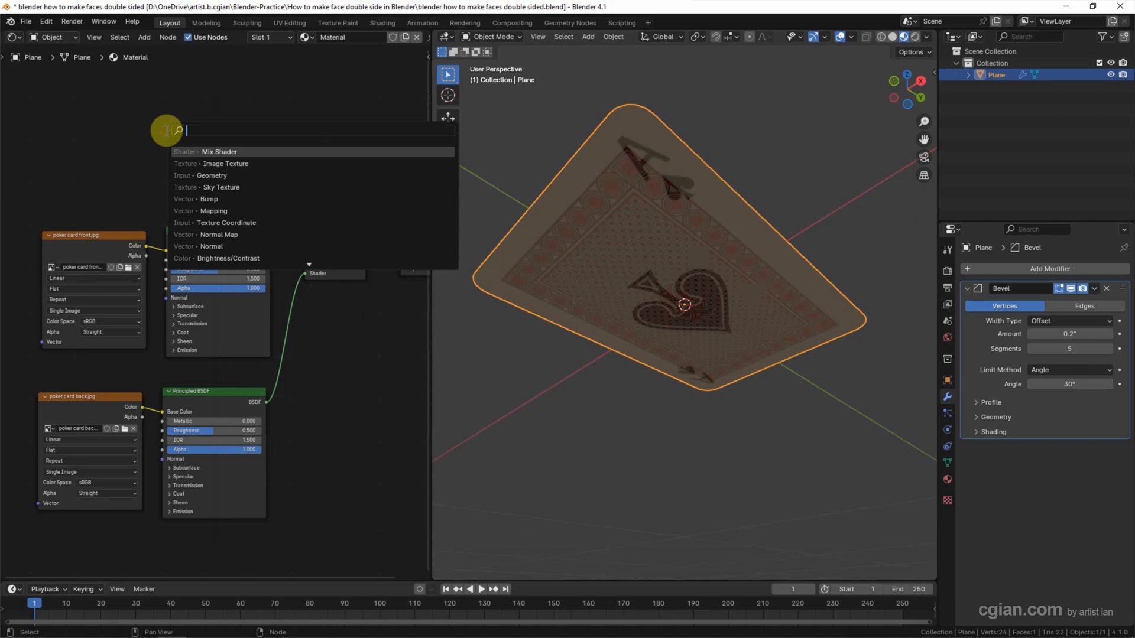
Add a Geometry node and link its Backfacing output to the Mix Shader Fac.
{"action": "type", "text": "geom"}
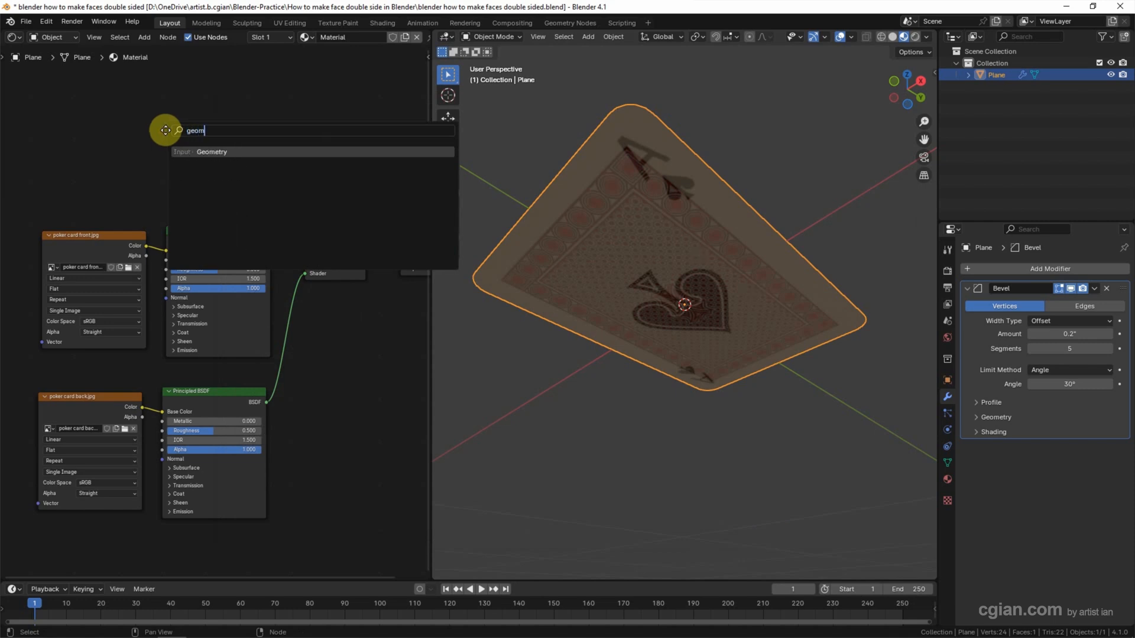
{"action": "left_click", "coordinate": [211, 151]}
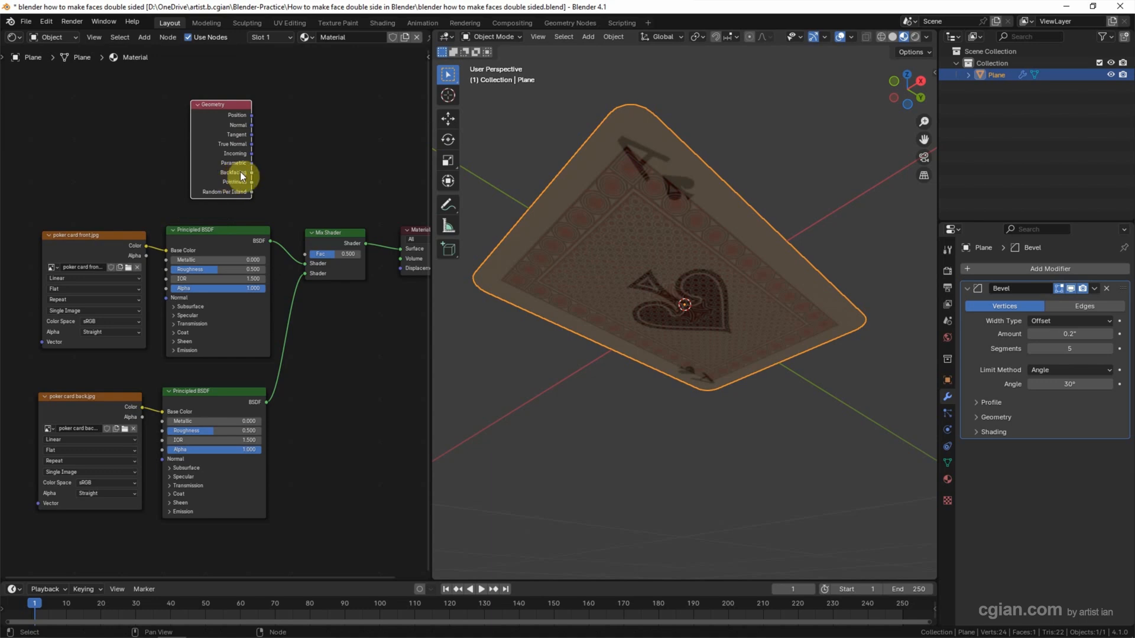
{"action": "left_click_drag", "start_coordinate": [252, 172], "coordinate": [304, 254]}
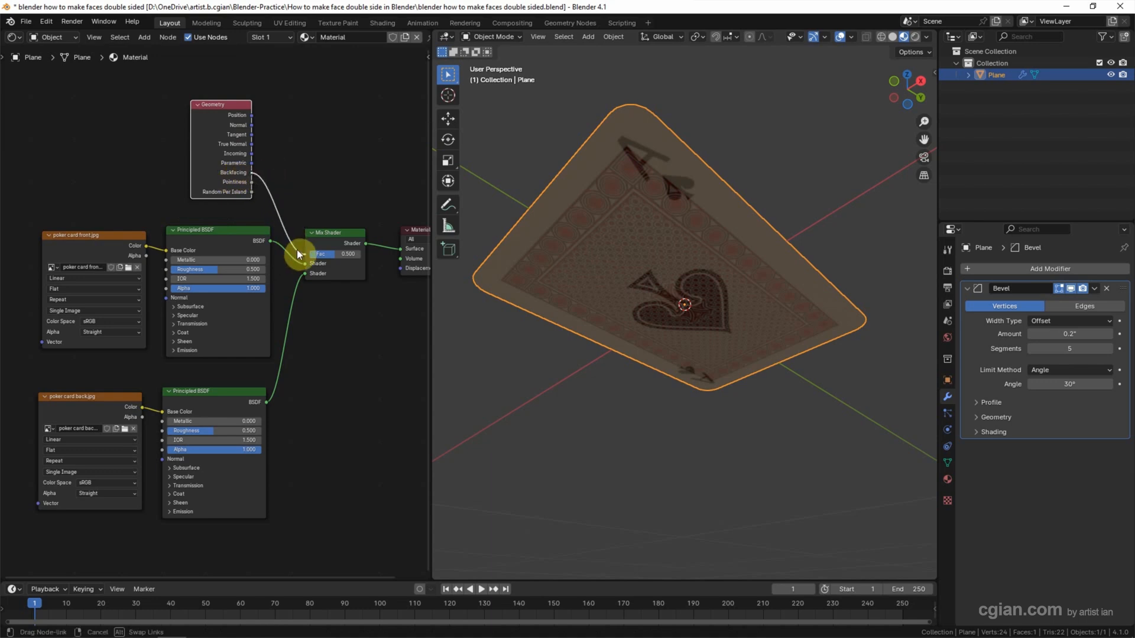